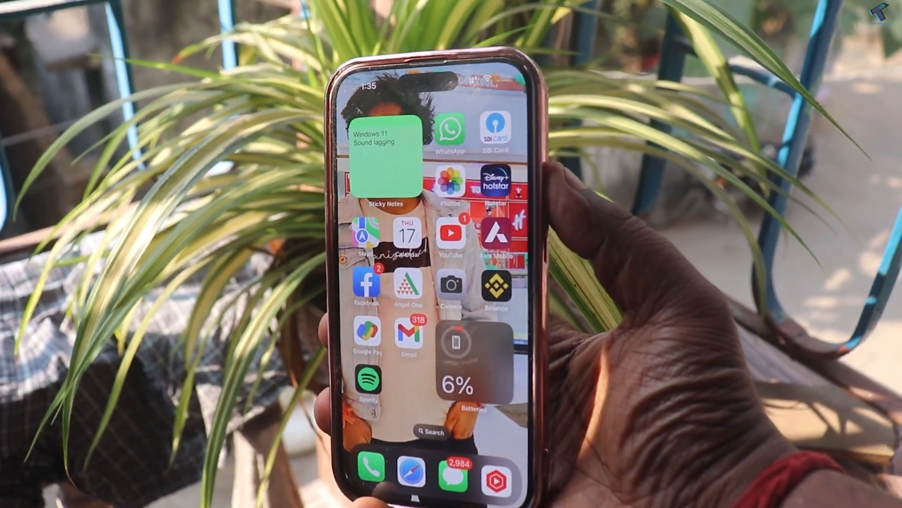
- View sharedrop.io on the PC beside the mirrored iPhone home screen
scroll("left", 3)
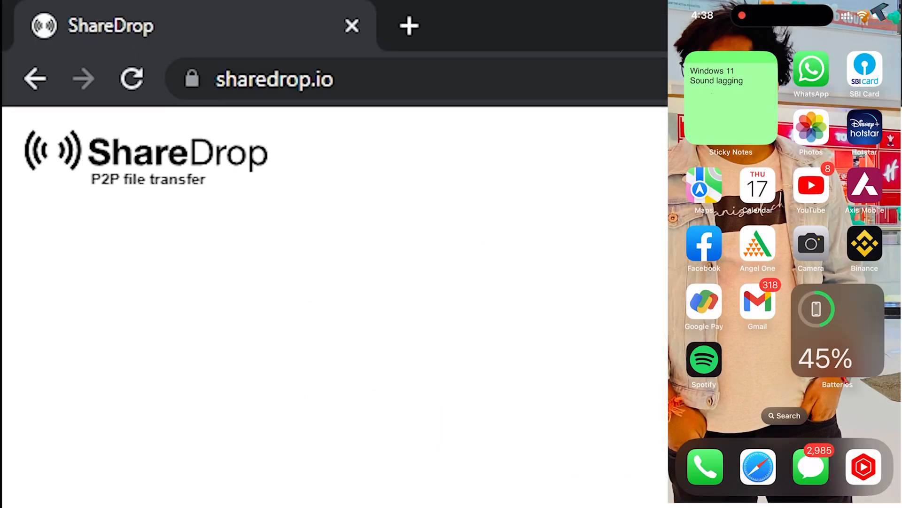
- Reload the ShareDrop page on the PC so the iPhone peer can appear
left_click(333, 79)
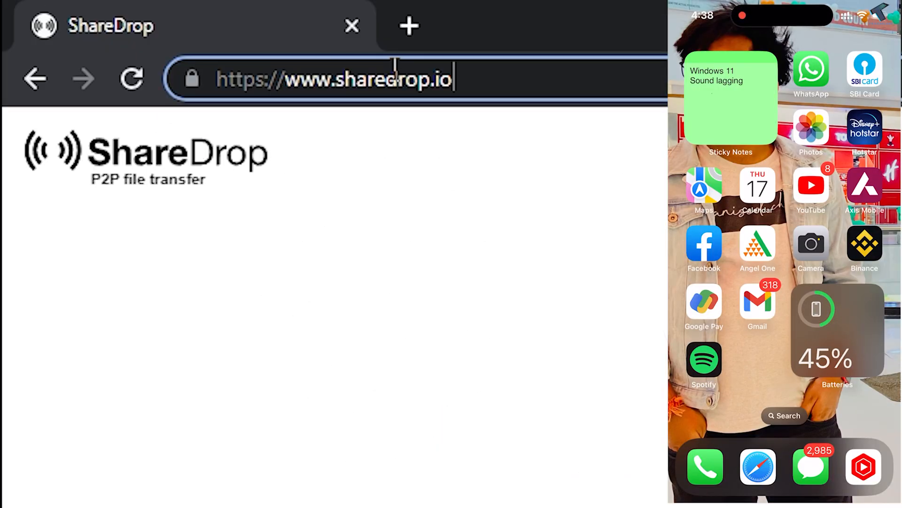
key("Return")
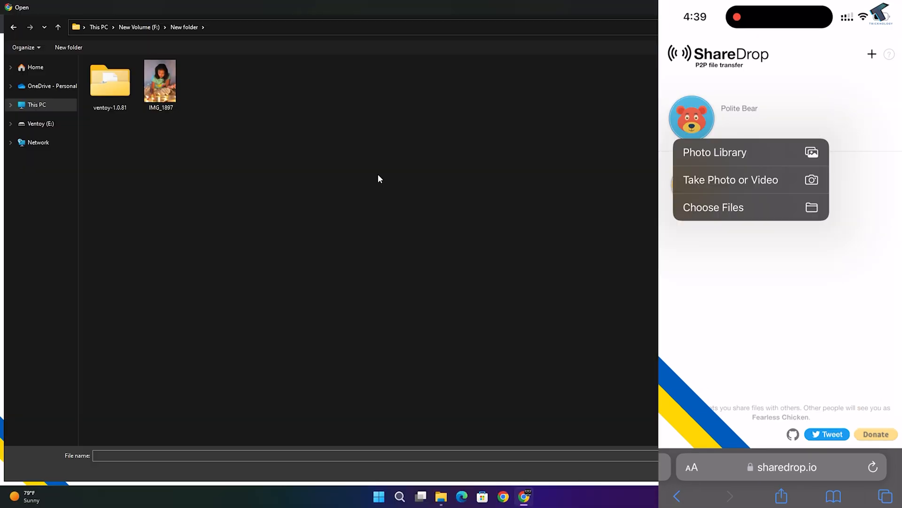
- Choose IMG_1897.heic and confirm sending it to Fearless Chicken
left_click(160, 81)
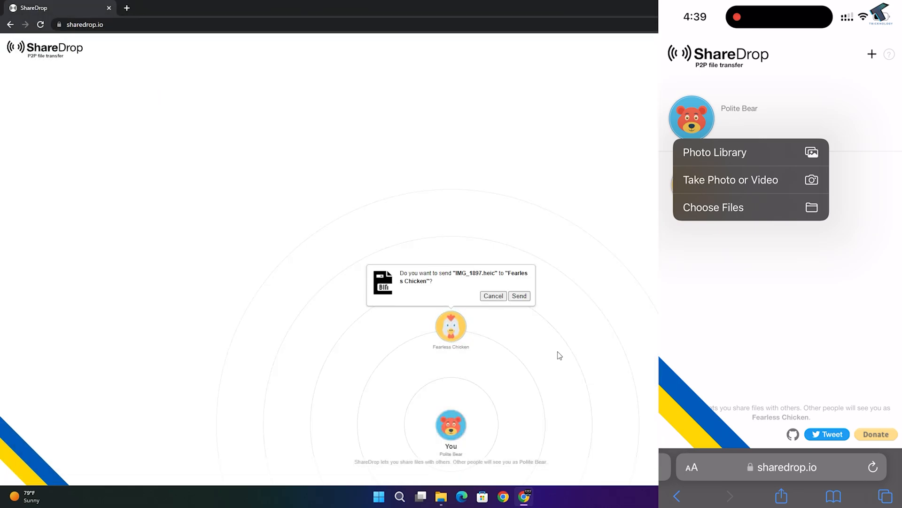
left_click(518, 296)
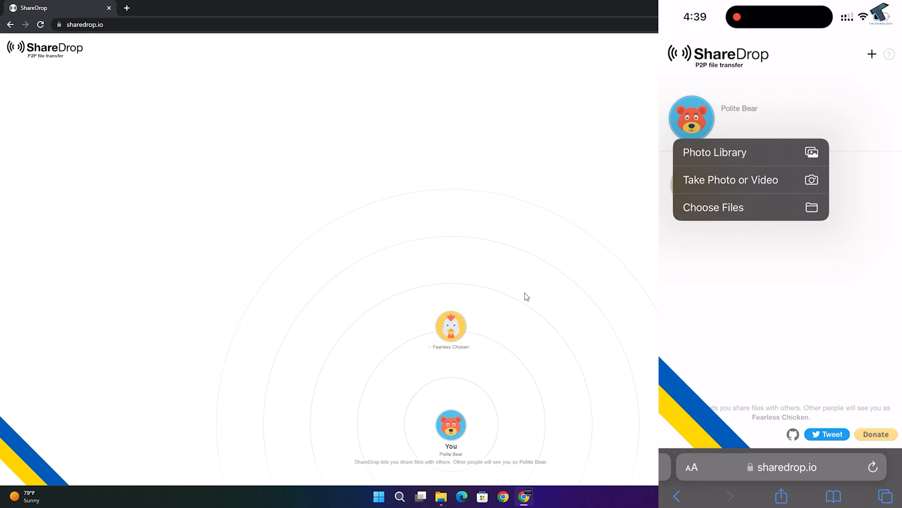
- Dismiss the iPhone's Photo Library / Choose Files menu to reveal Polite Bear's offer
left_click(451, 327)
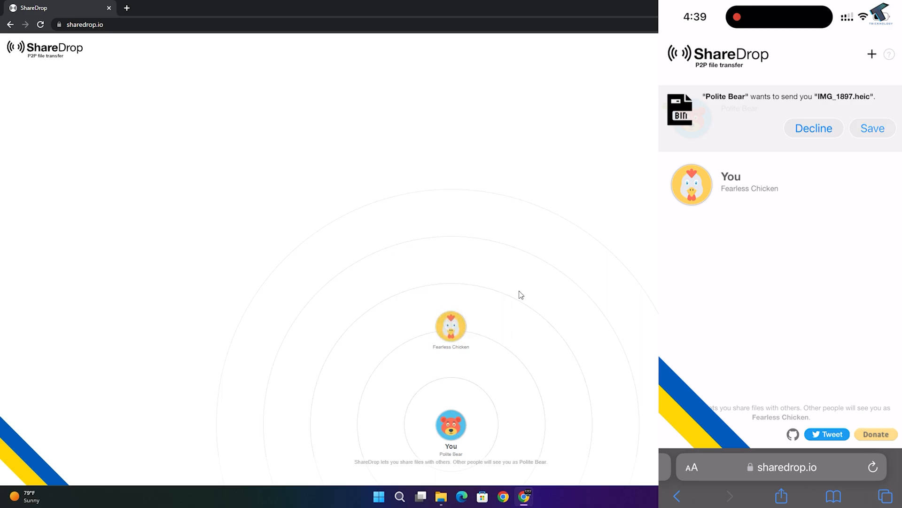
- Save and download IMG_1897.heic (1.6 MB) on the iPhone, then leave the Downloads sheet
left_click(872, 128)
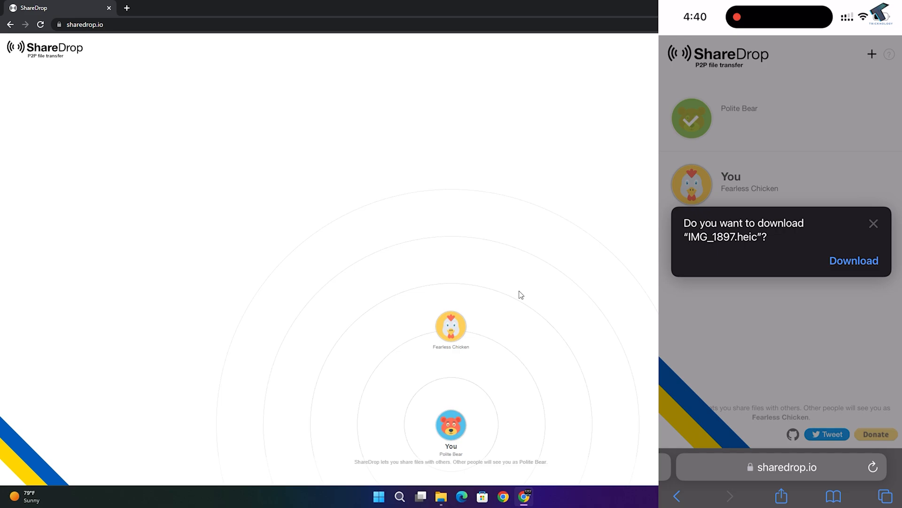
left_click(874, 224)
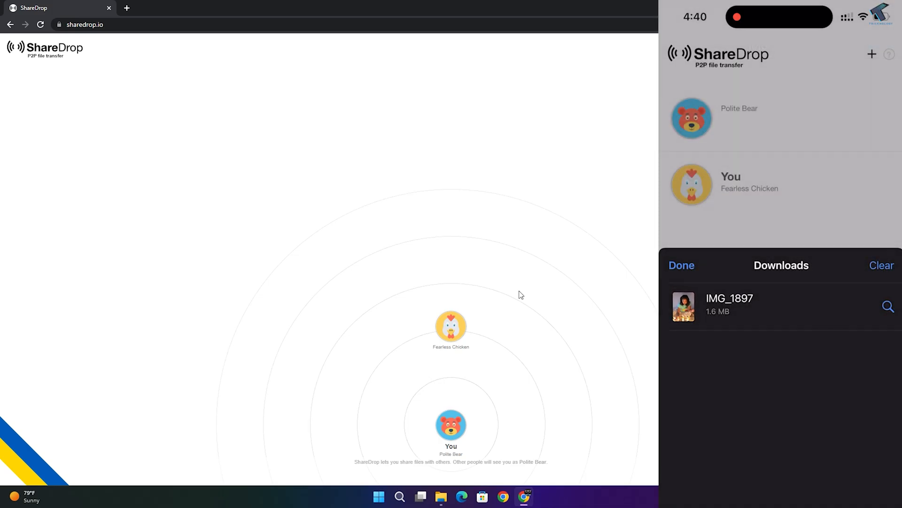
left_click(682, 265)
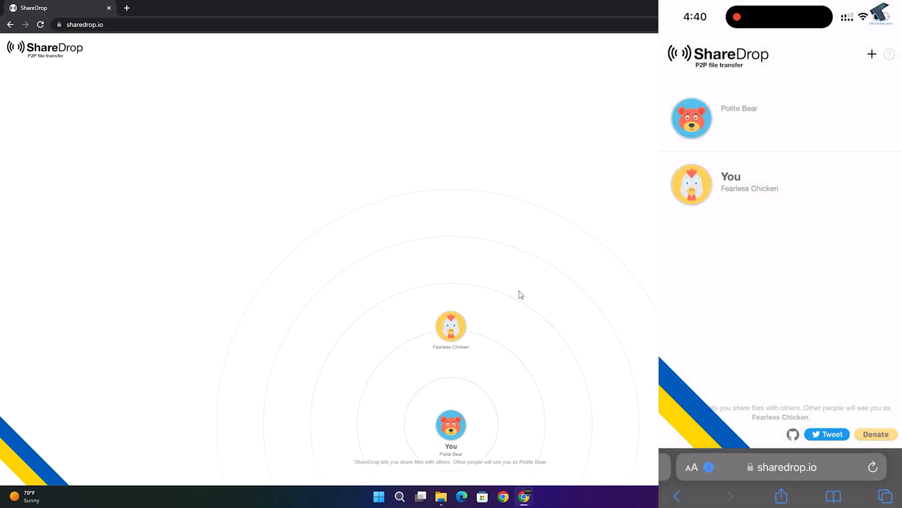